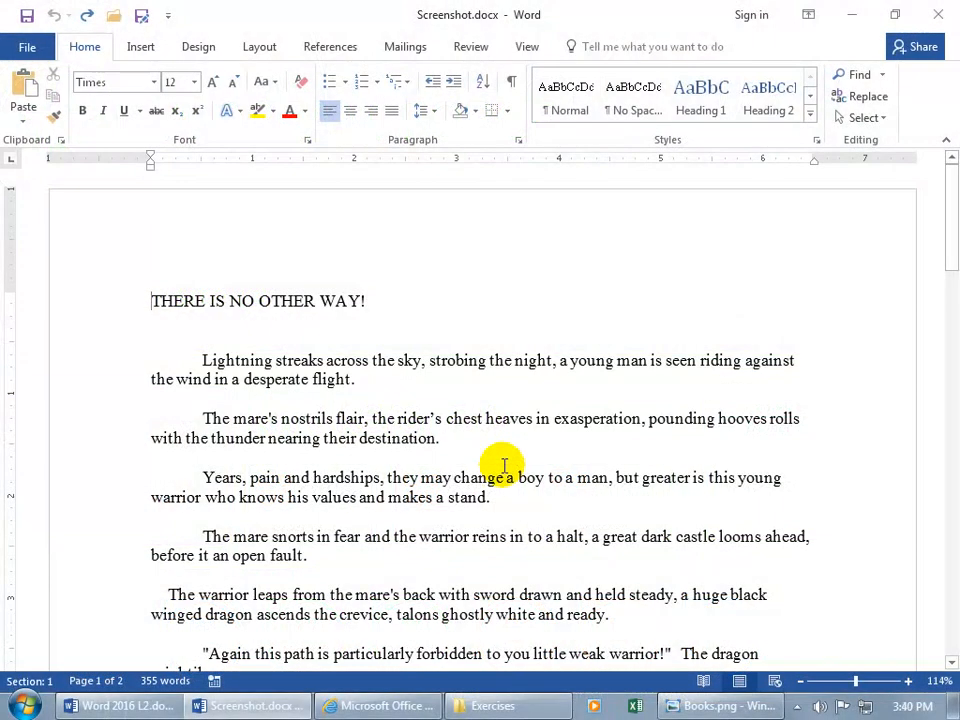
mouse_move(588, 278)
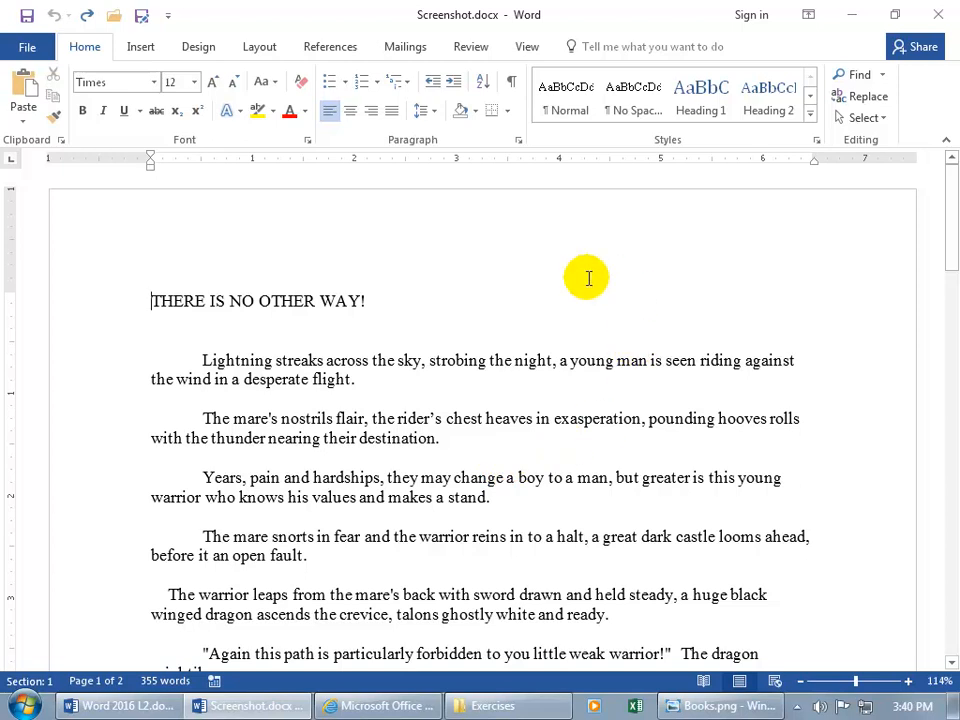
mouse_move(308, 322)
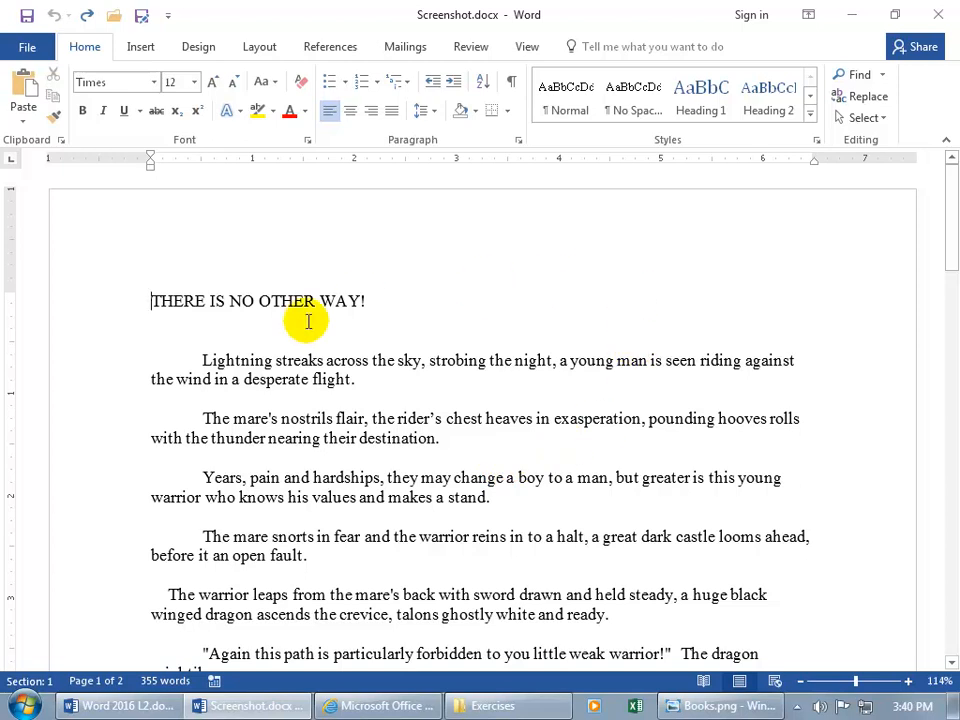
mouse_move(250, 344)
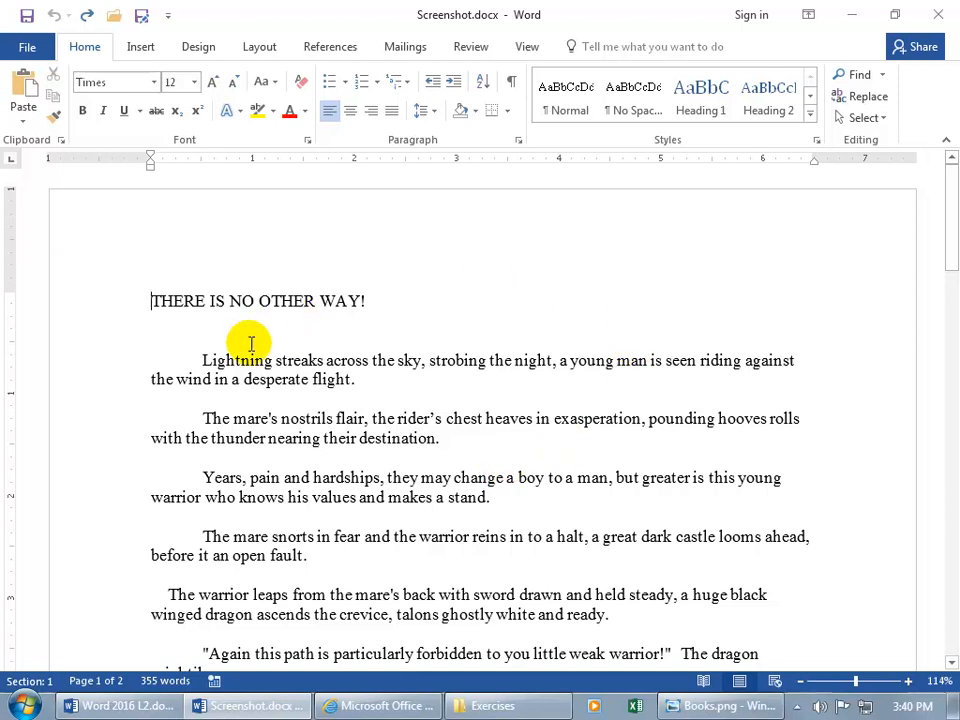
mouse_move(164, 328)
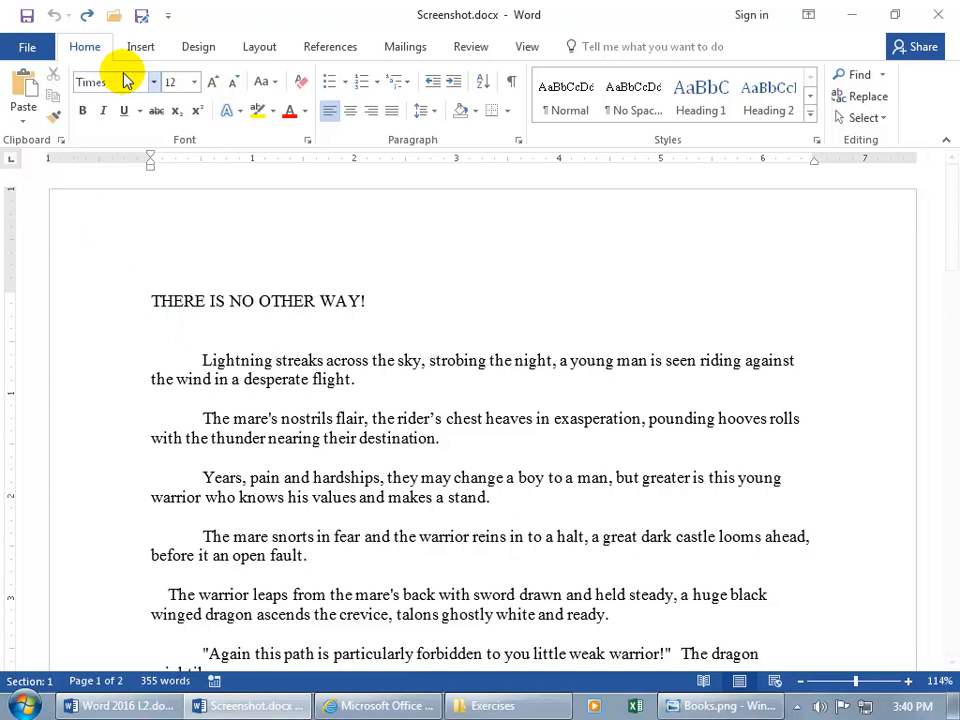
Show the Available Windows gallery from the Insert ribbon's Screenshot menu
left_click(140, 46)
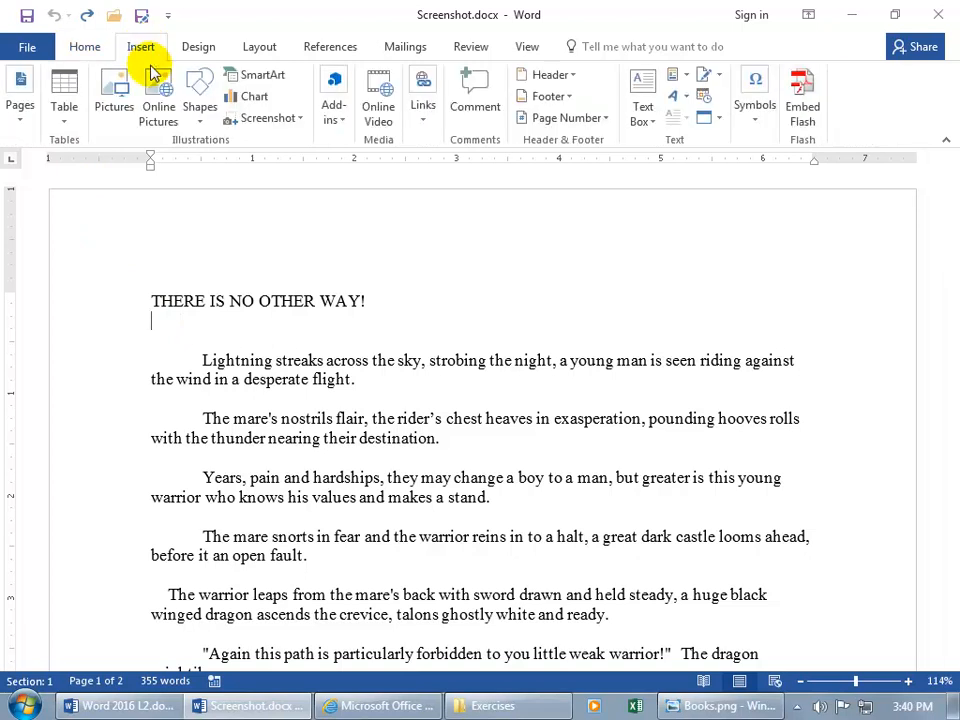
mouse_move(268, 118)
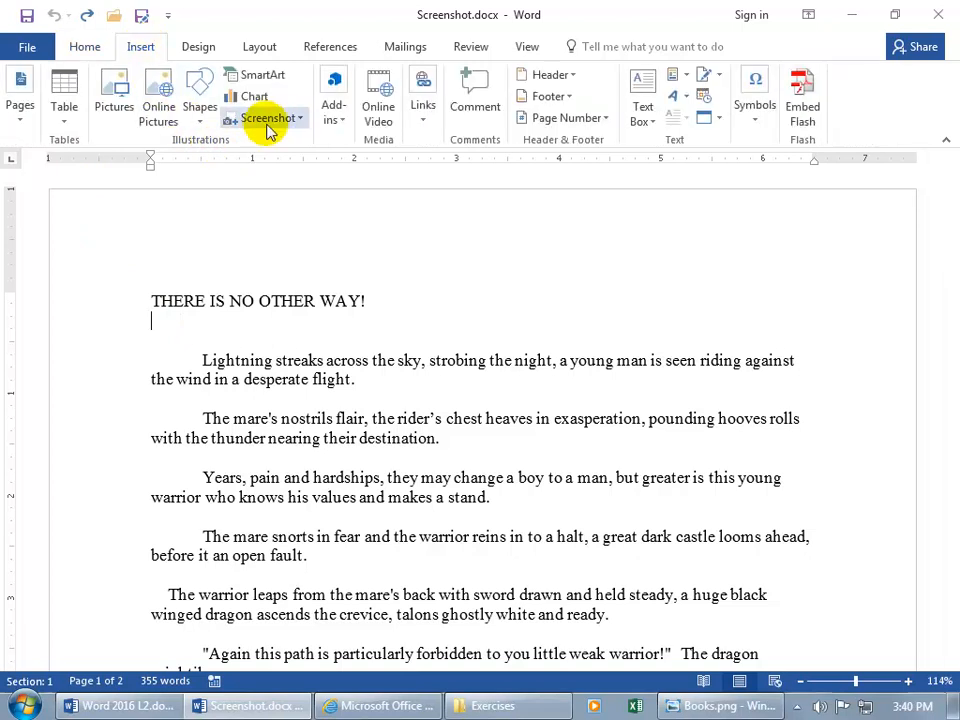
mouse_move(268, 118)
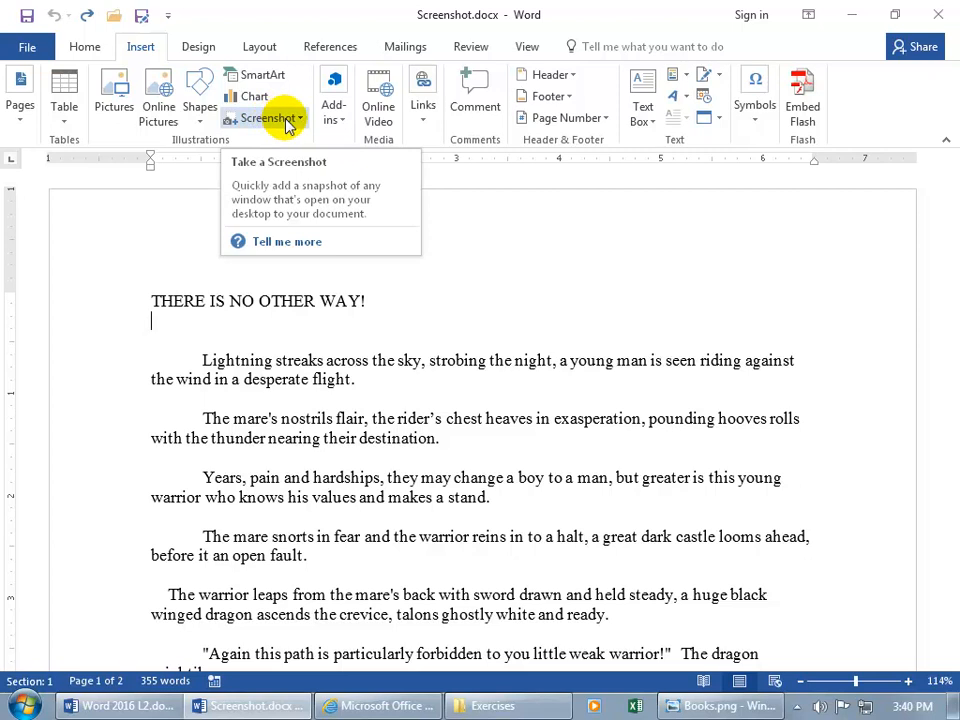
left_click(290, 118)
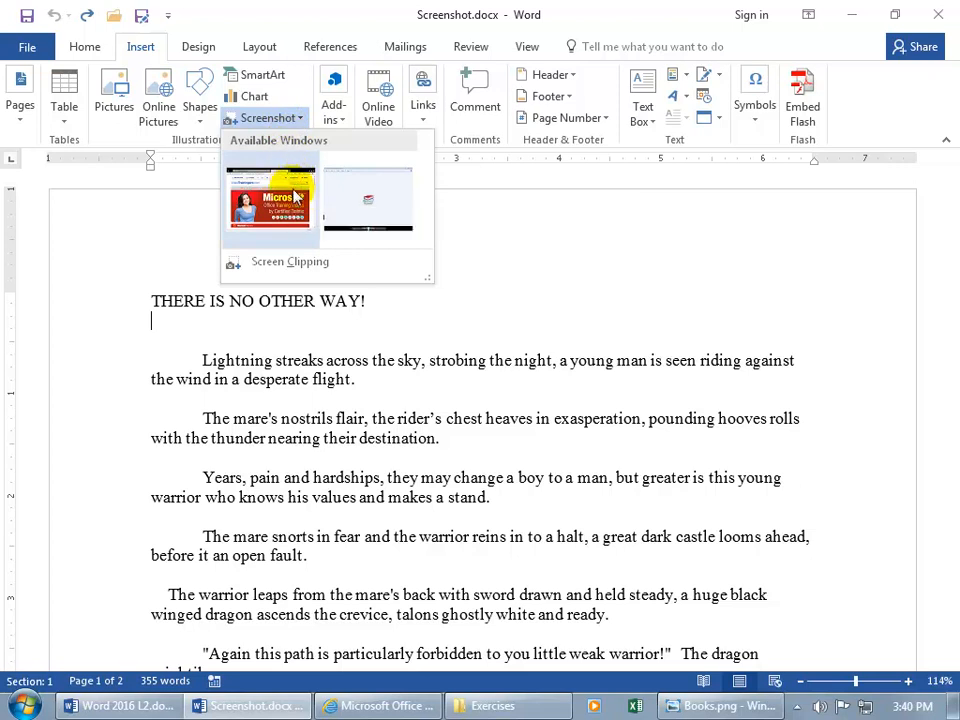
mouse_move(296, 212)
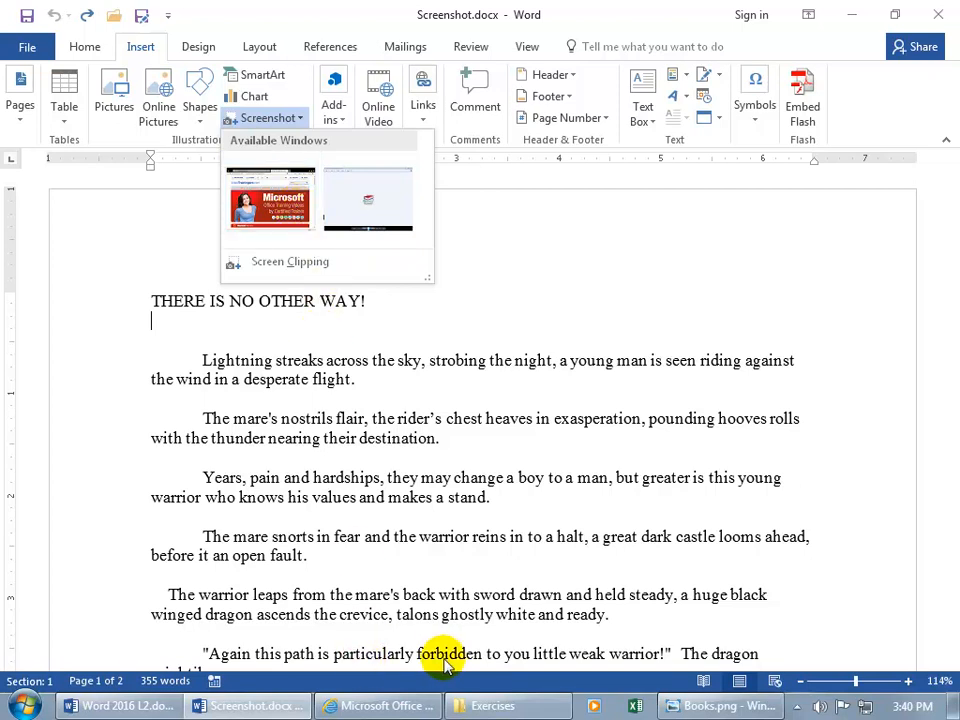
mouse_move(436, 600)
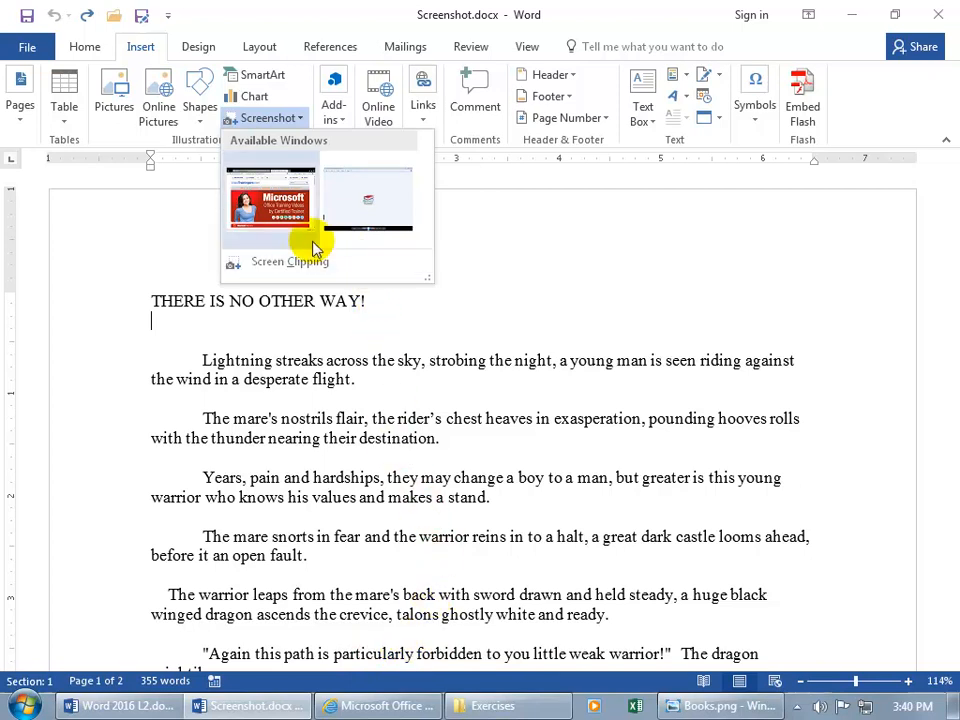
mouse_move(520, 636)
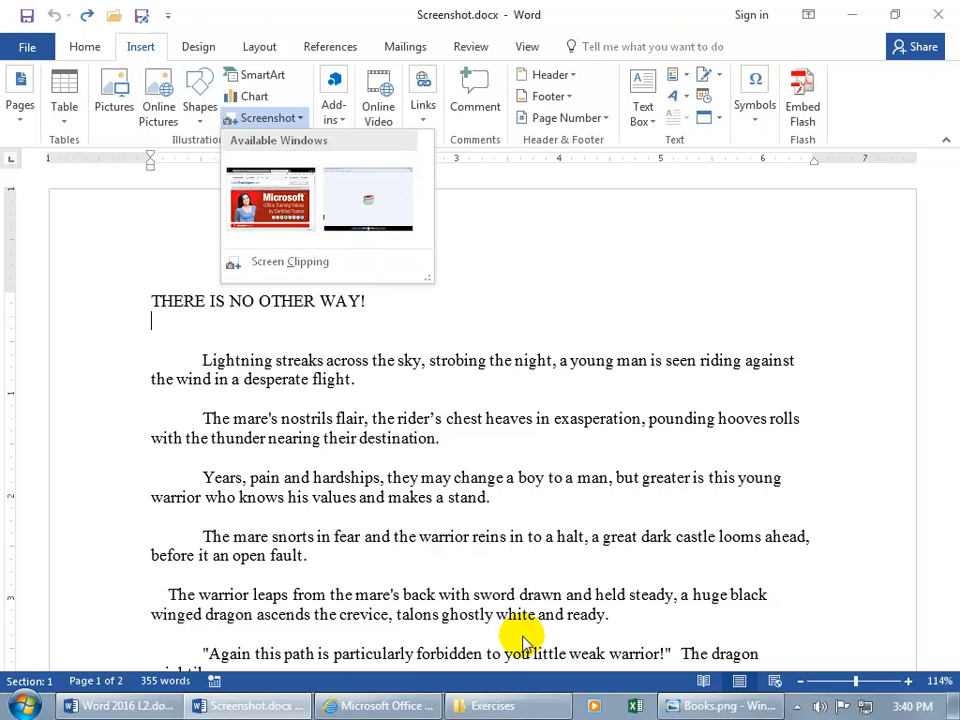
mouse_move(296, 248)
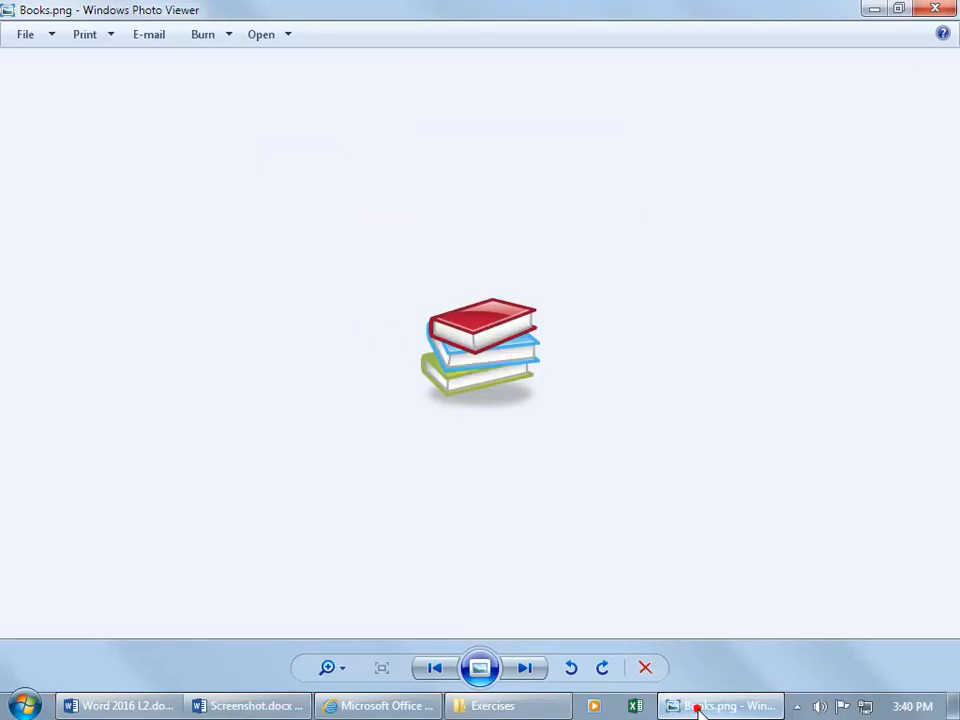
mouse_move(710, 252)
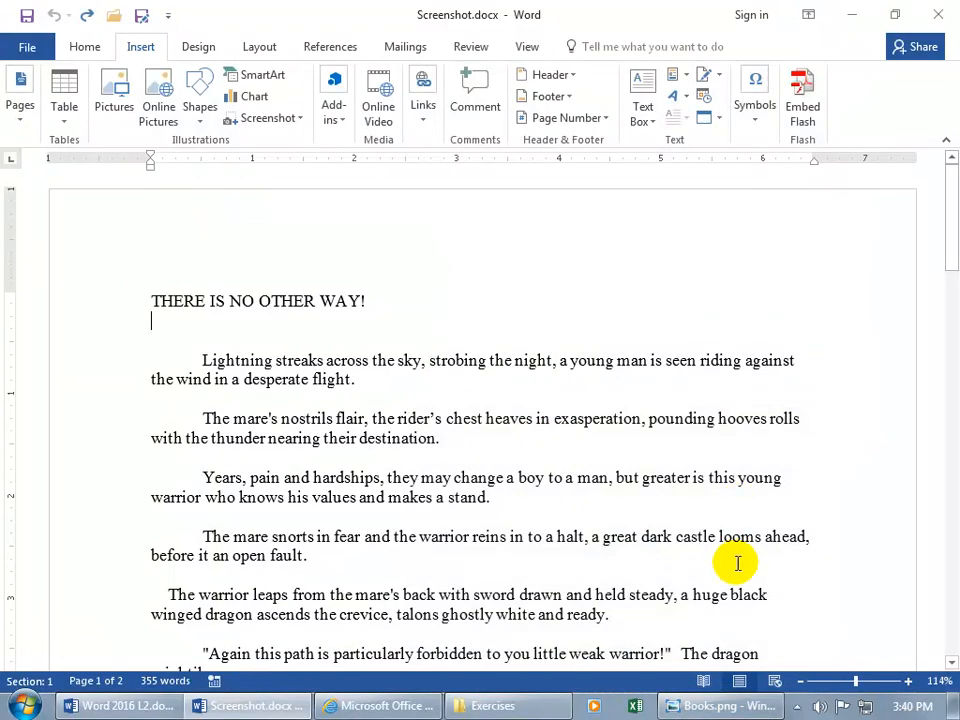
mouse_move(736, 644)
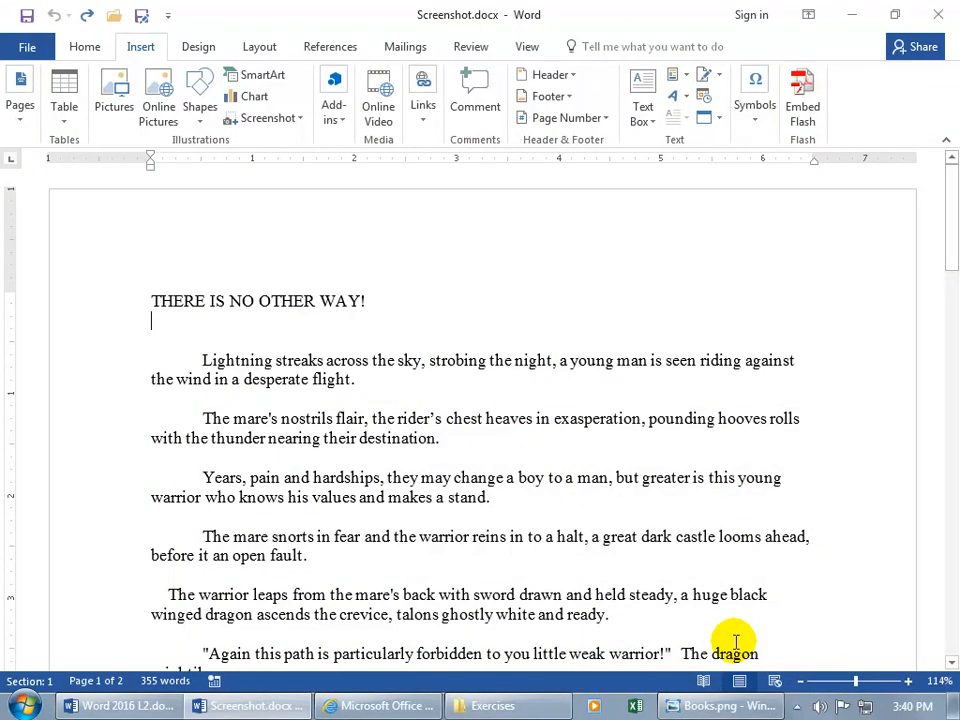
Check the Available Windows list again, then return to the Word story document from the taskbar
left_click(264, 118)
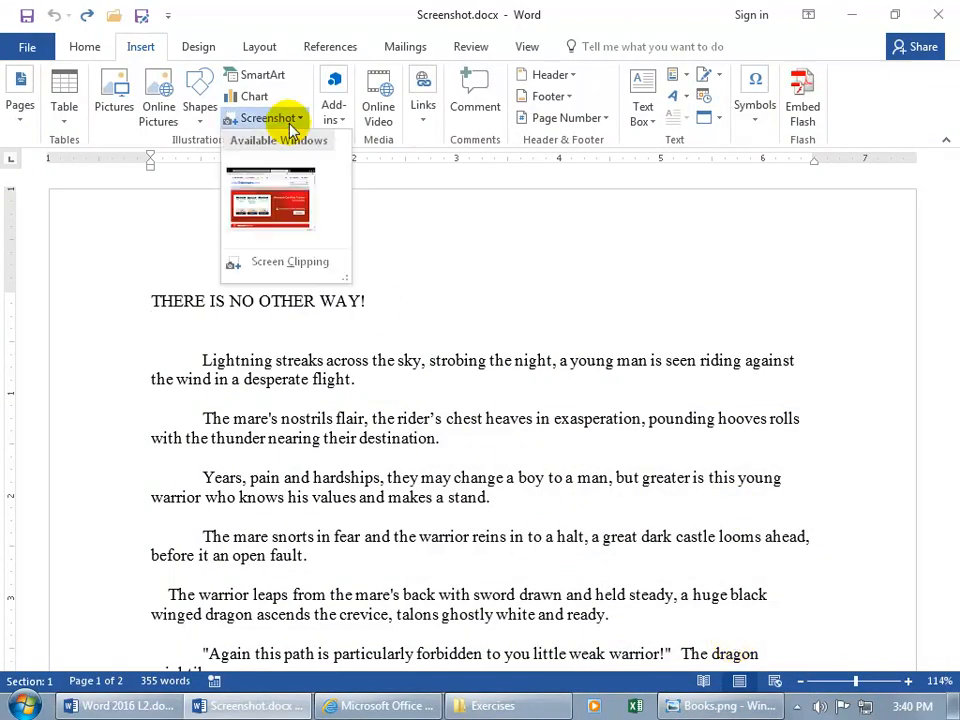
mouse_move(270, 204)
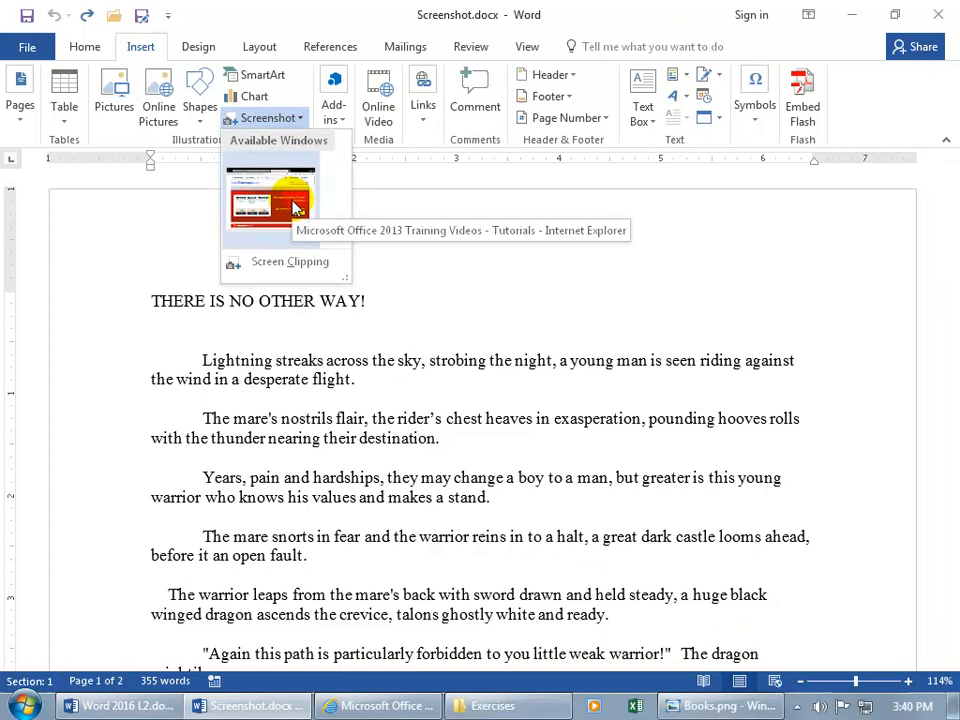
mouse_move(644, 610)
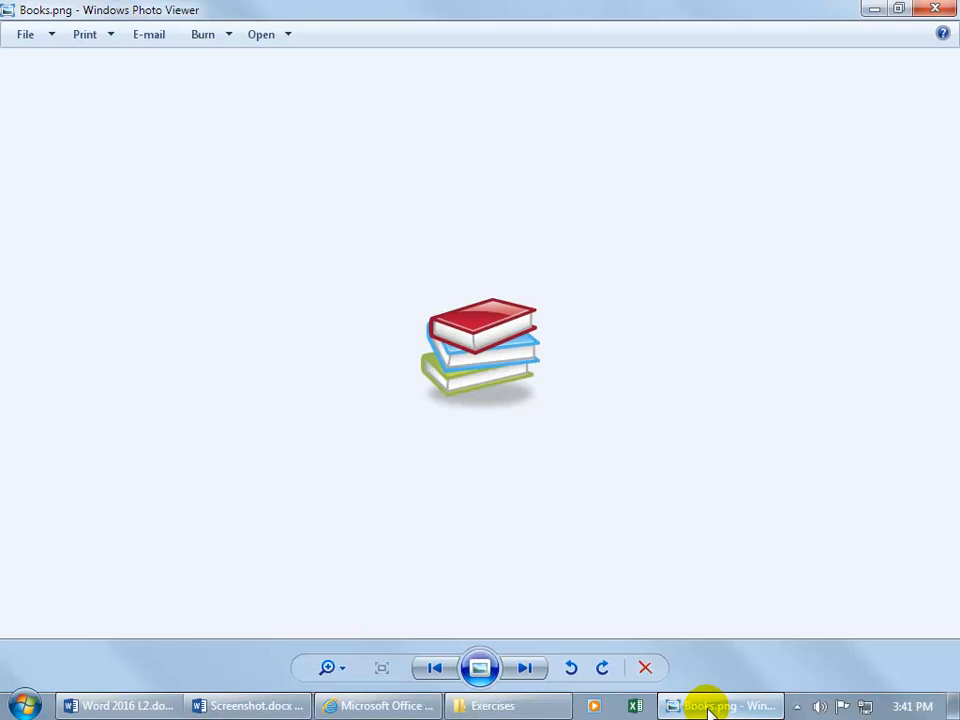
mouse_move(656, 470)
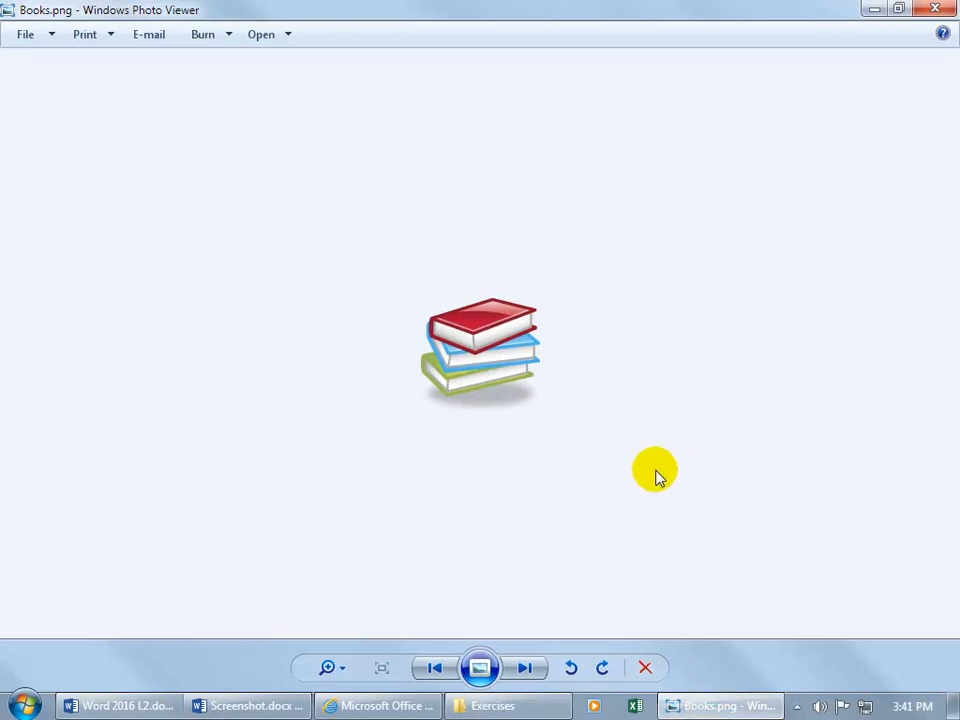
left_click(248, 704)
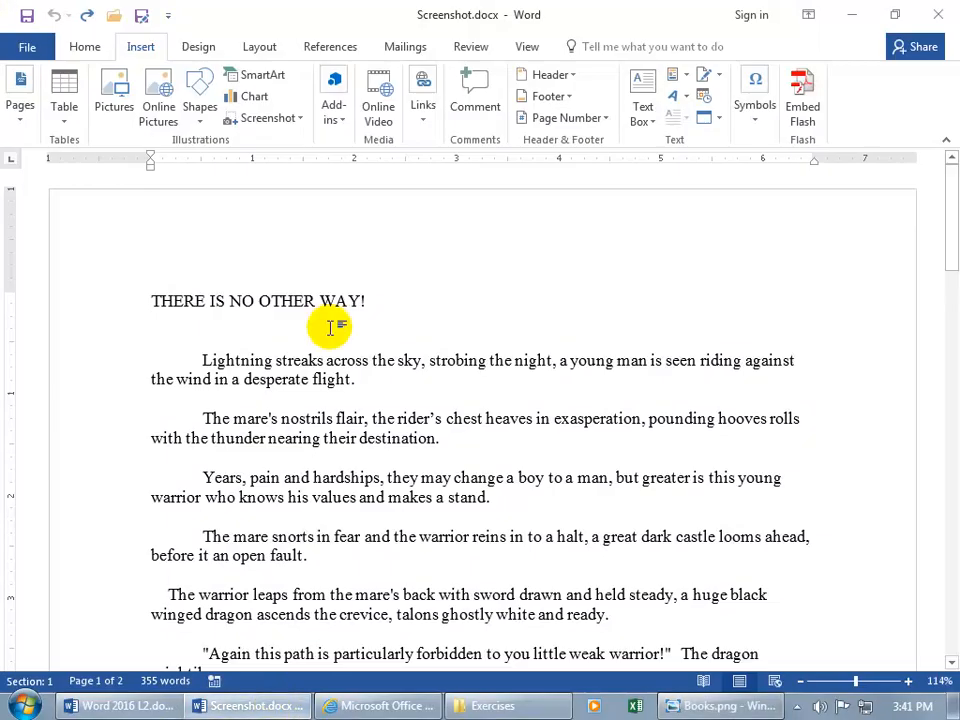
left_click(264, 116)
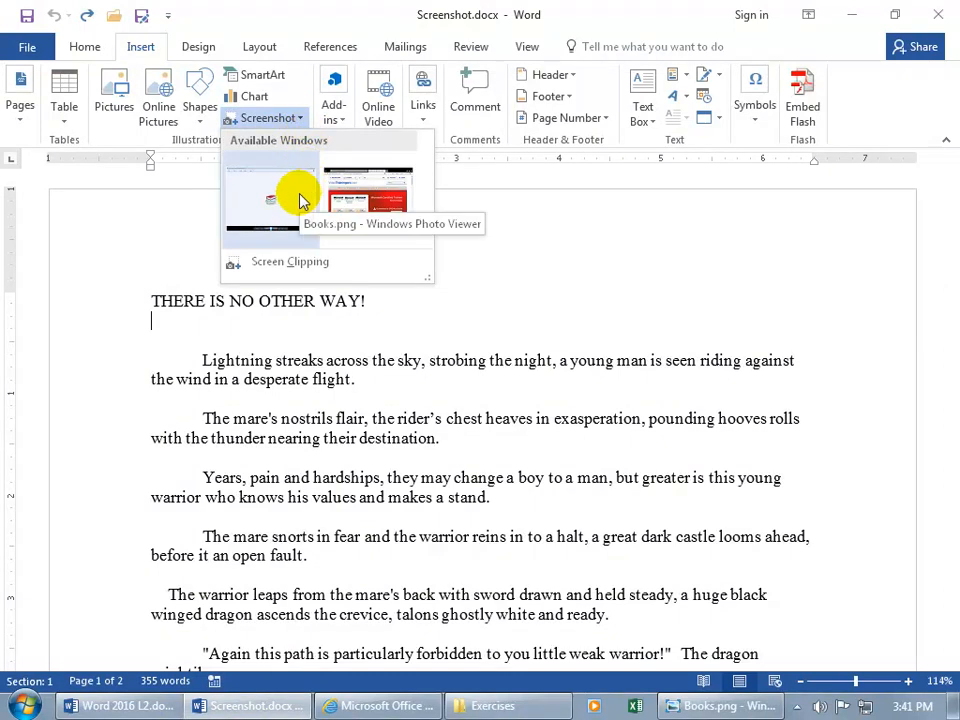
mouse_move(360, 204)
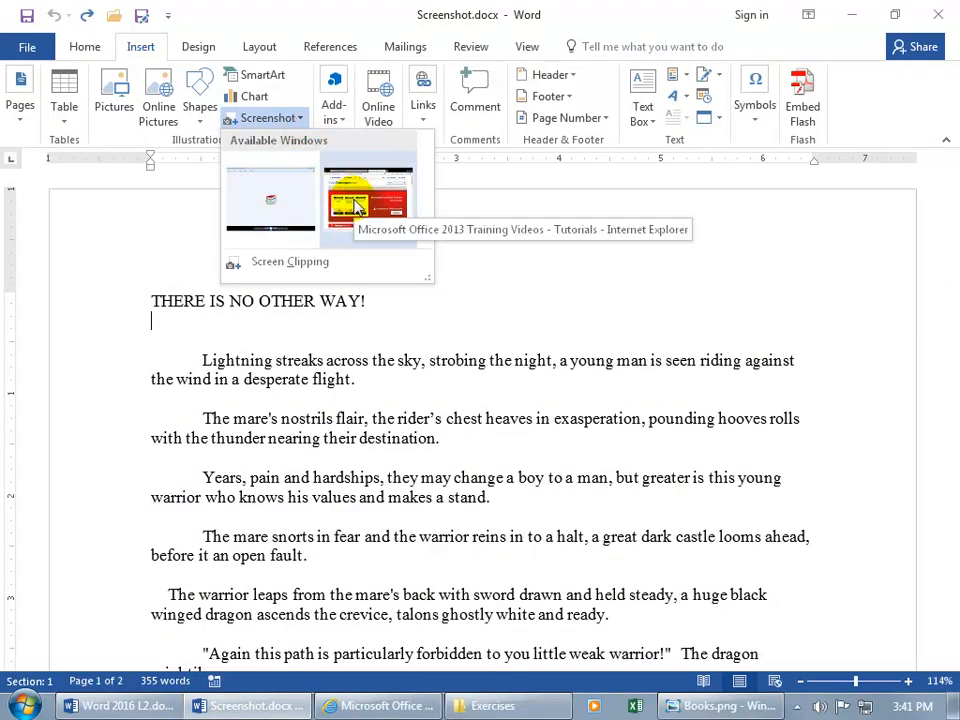
left_click(368, 200)
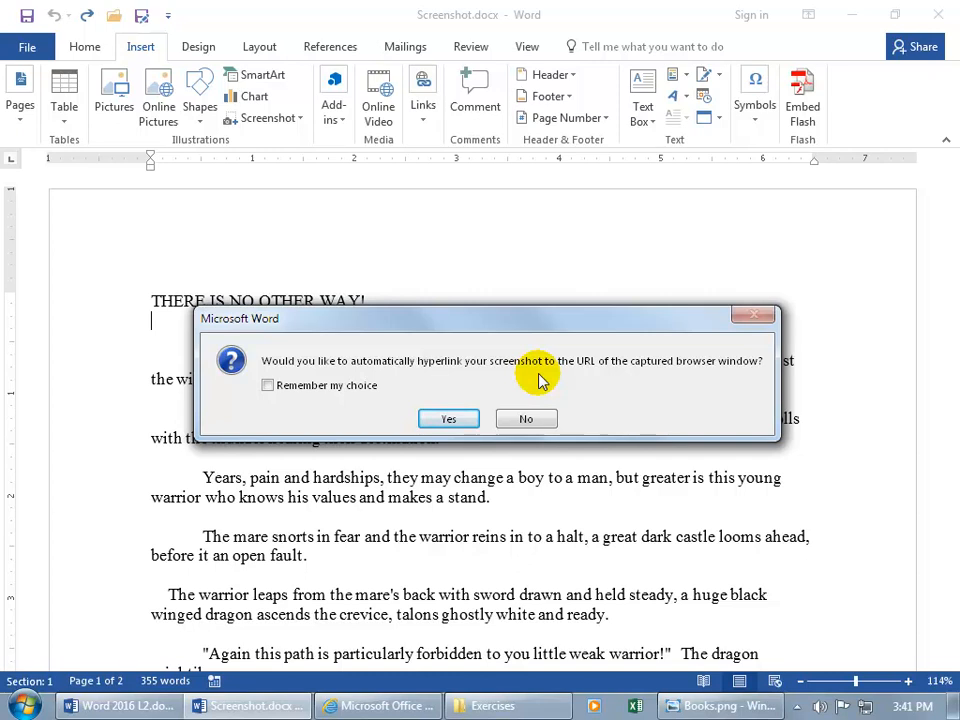
mouse_move(528, 376)
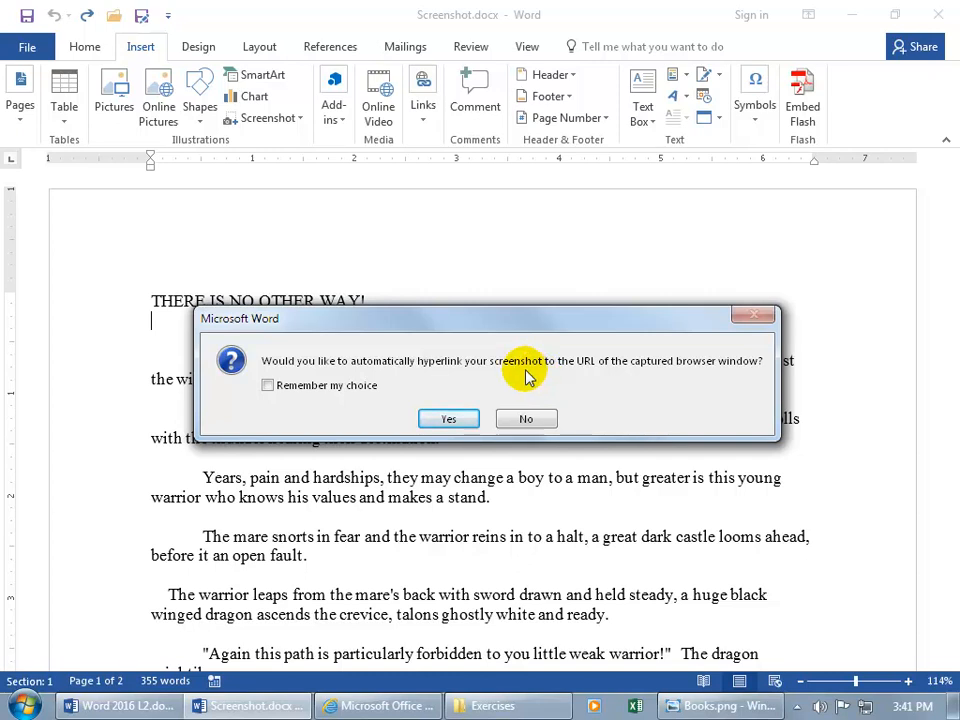
mouse_move(528, 408)
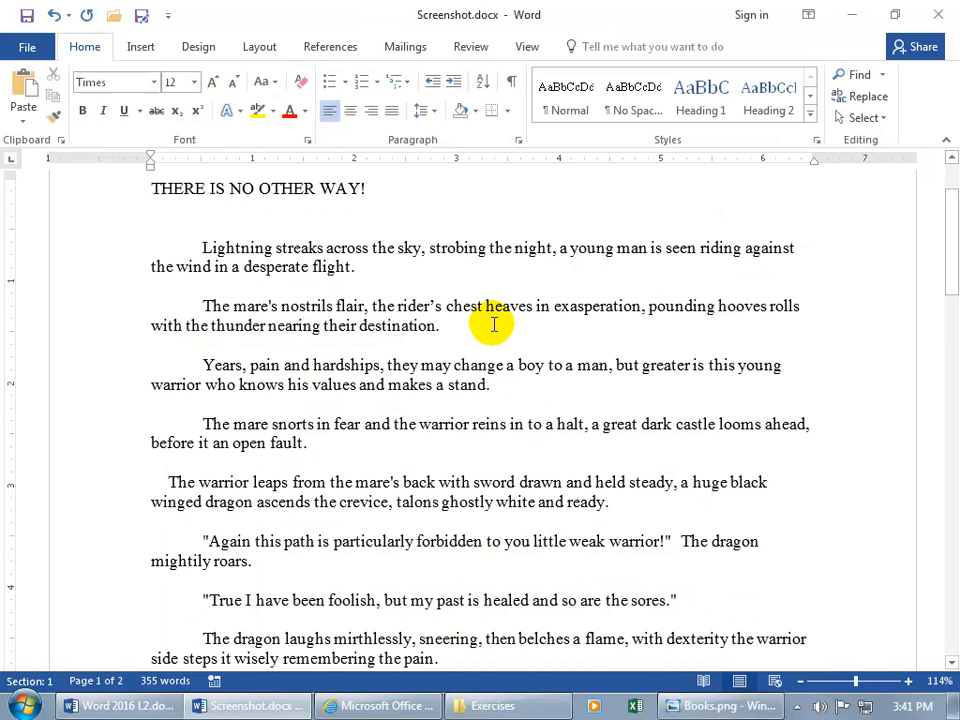
mouse_move(176, 110)
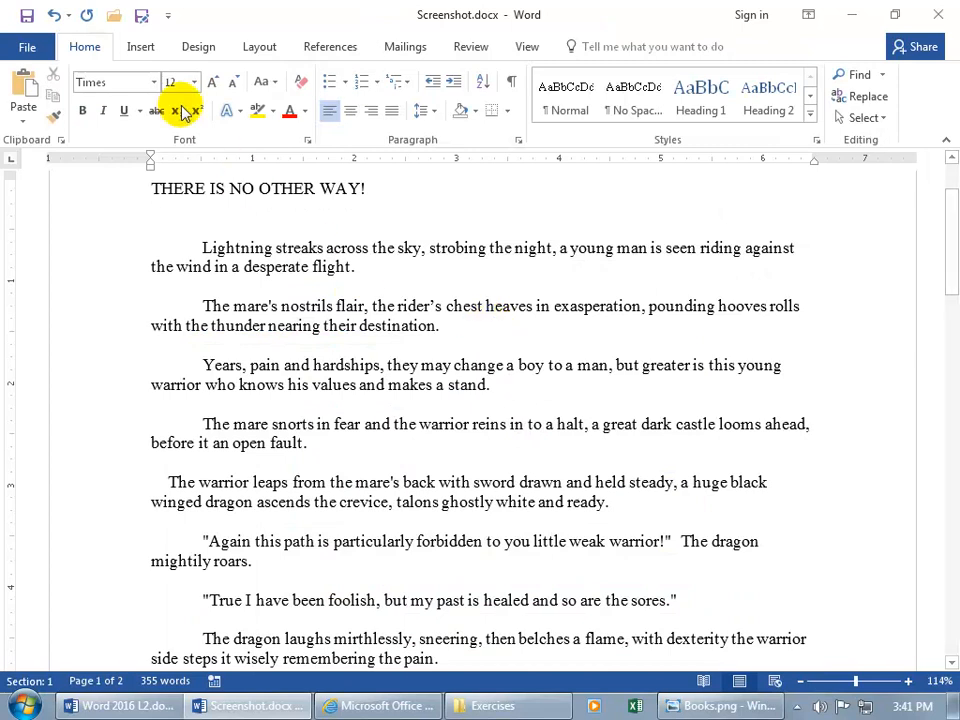
left_click(140, 46)
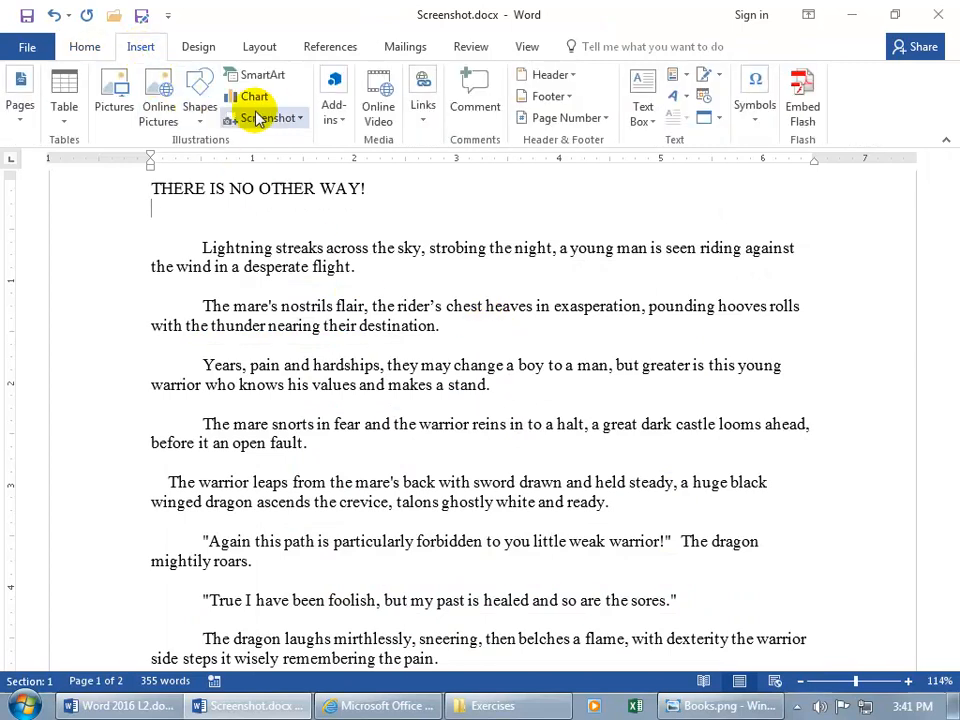
left_click(260, 118)
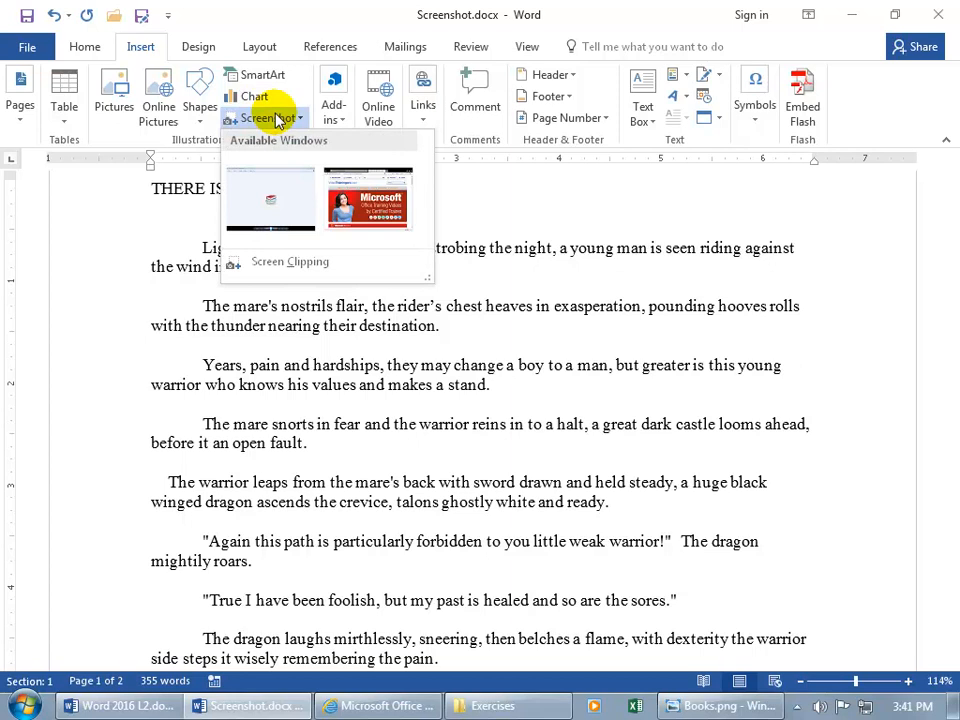
mouse_move(290, 260)
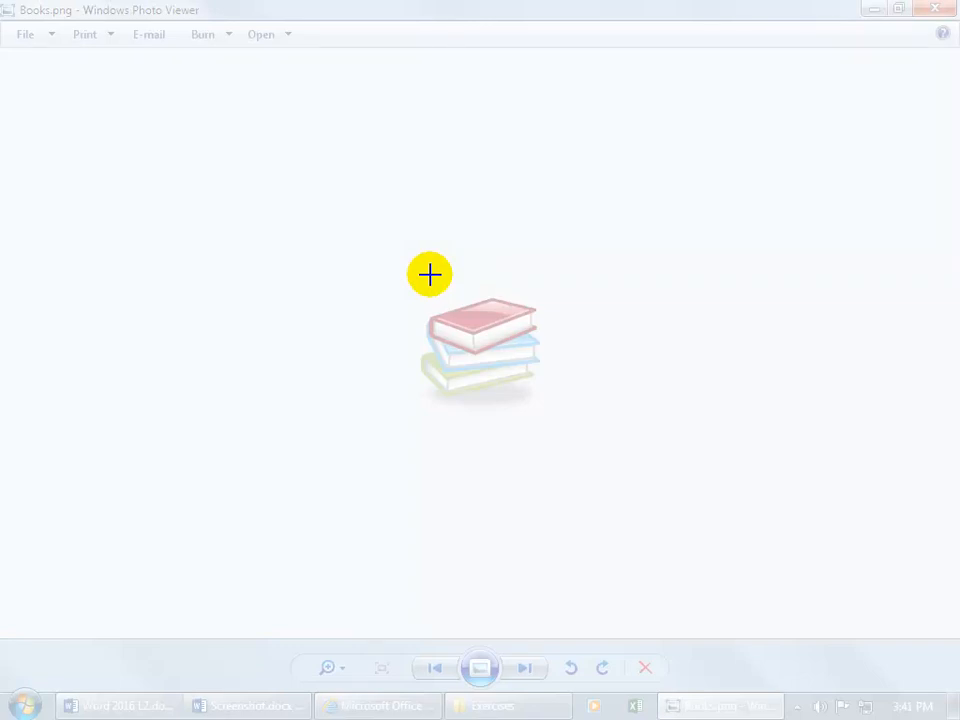
mouse_move(432, 252)
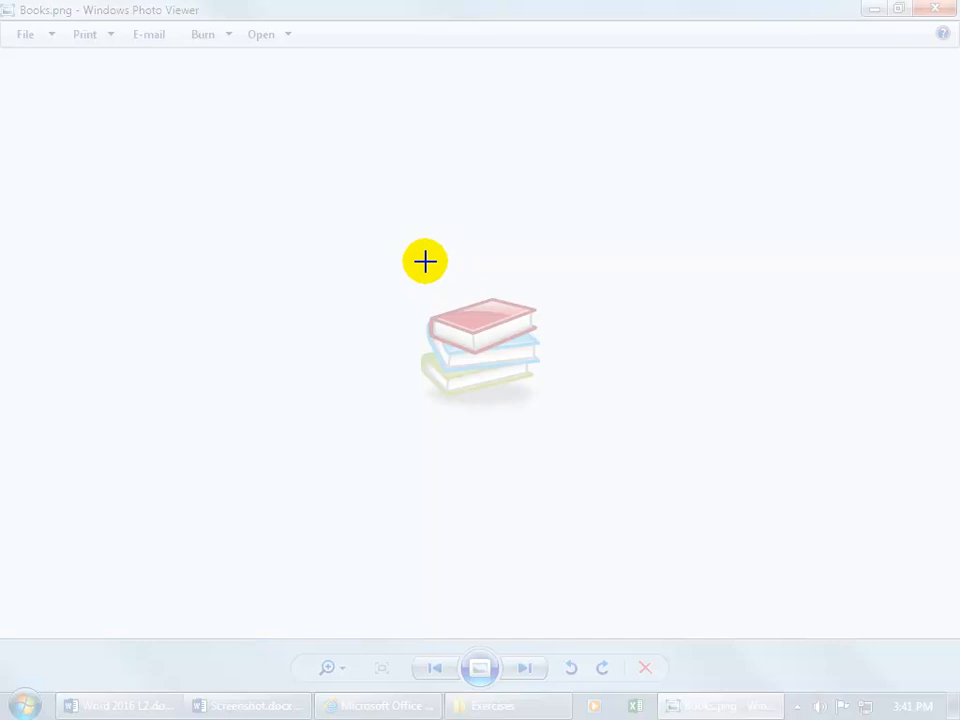
mouse_move(412, 272)
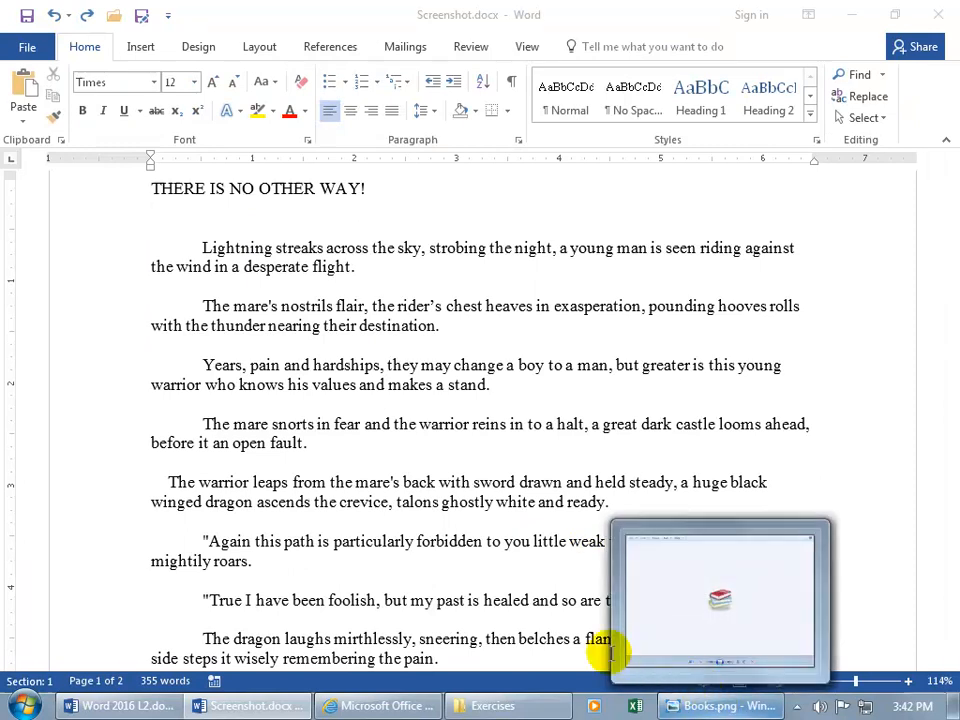
left_click(376, 704)
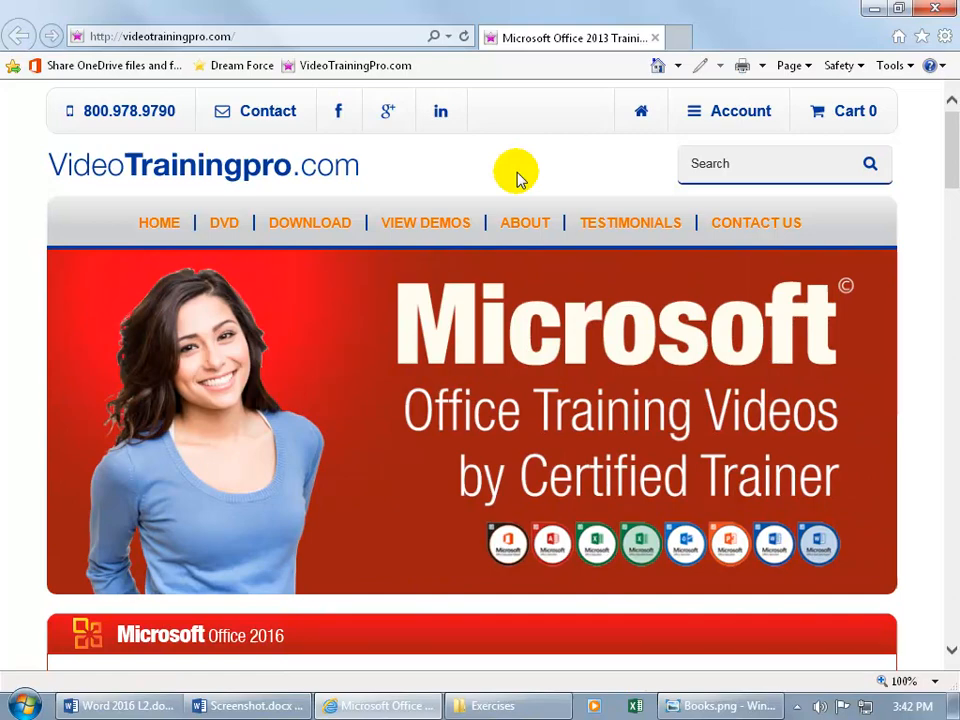
left_click(720, 704)
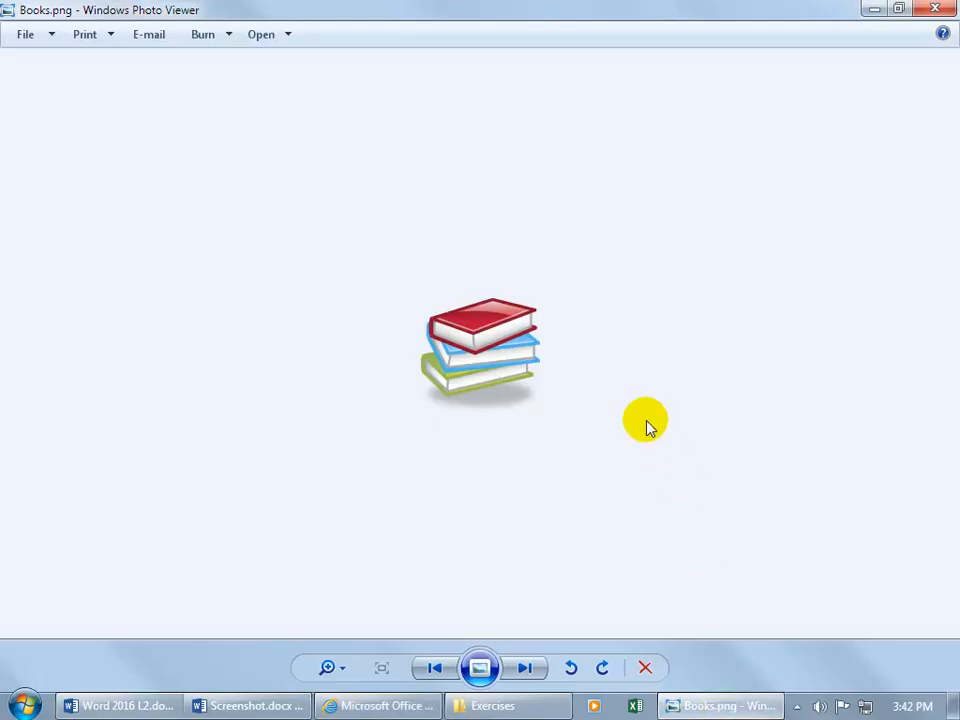
left_click(378, 704)
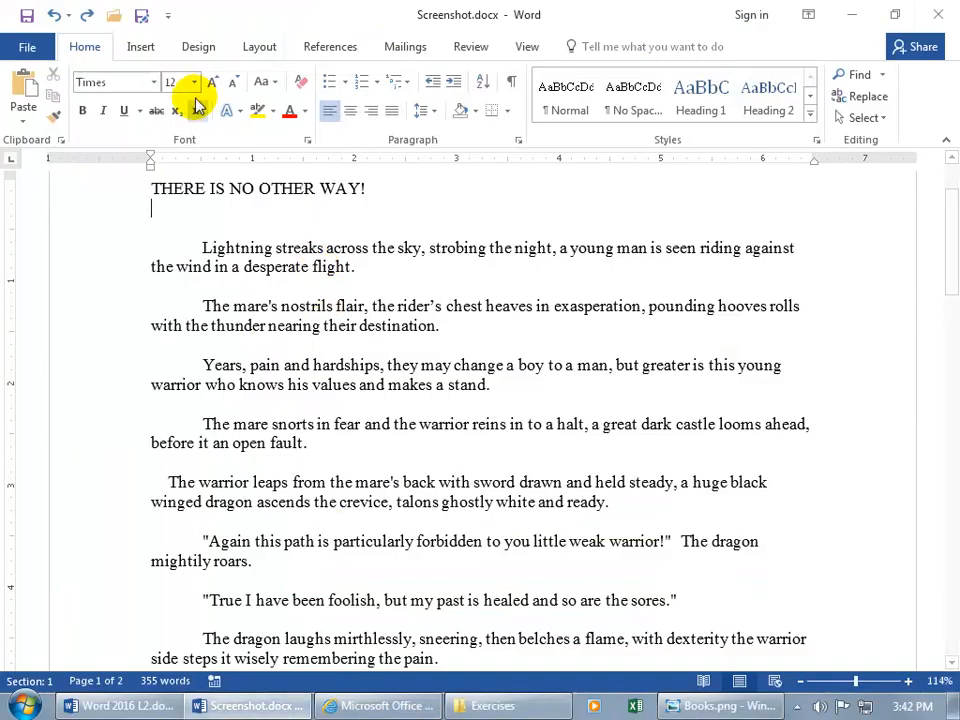
Clip the Microsoft Office Specialist logo from the website and insert it under the title
left_click(264, 118)
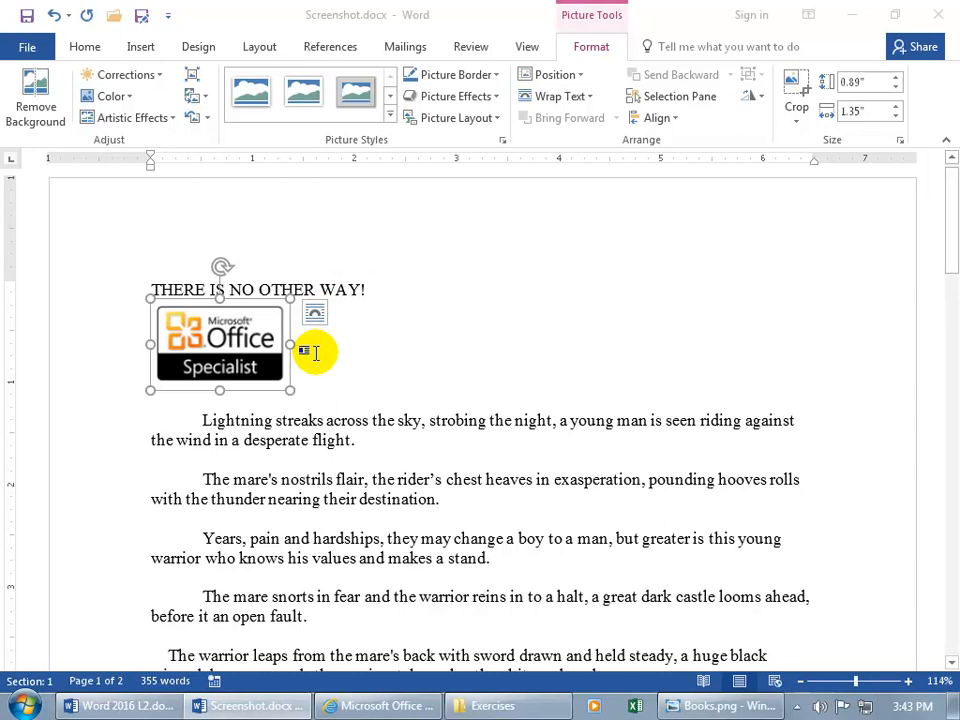
mouse_move(270, 368)
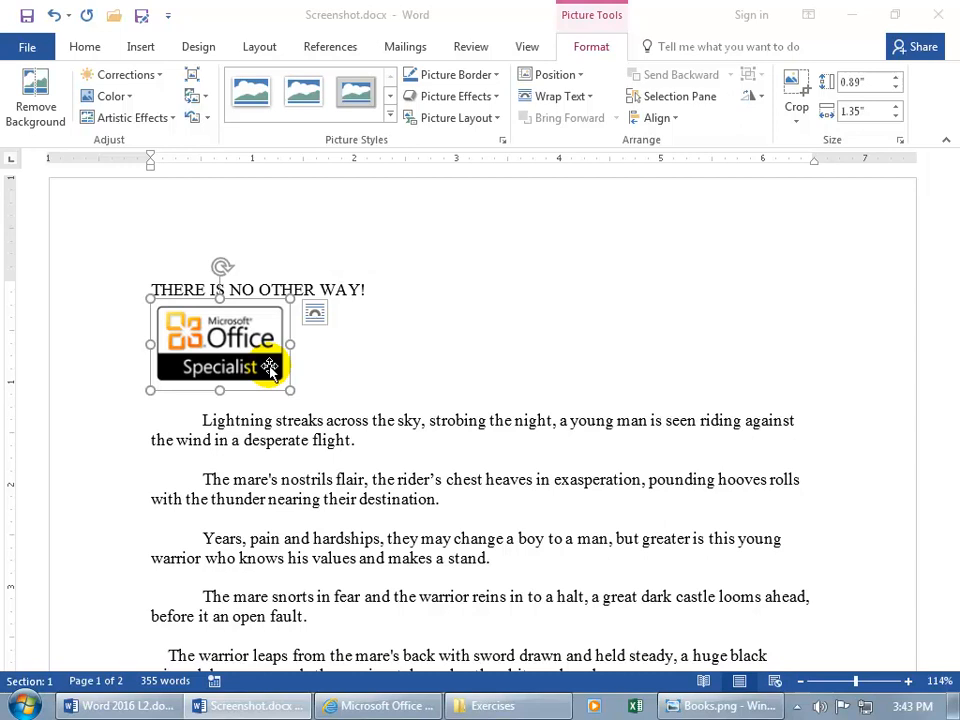
mouse_move(168, 96)
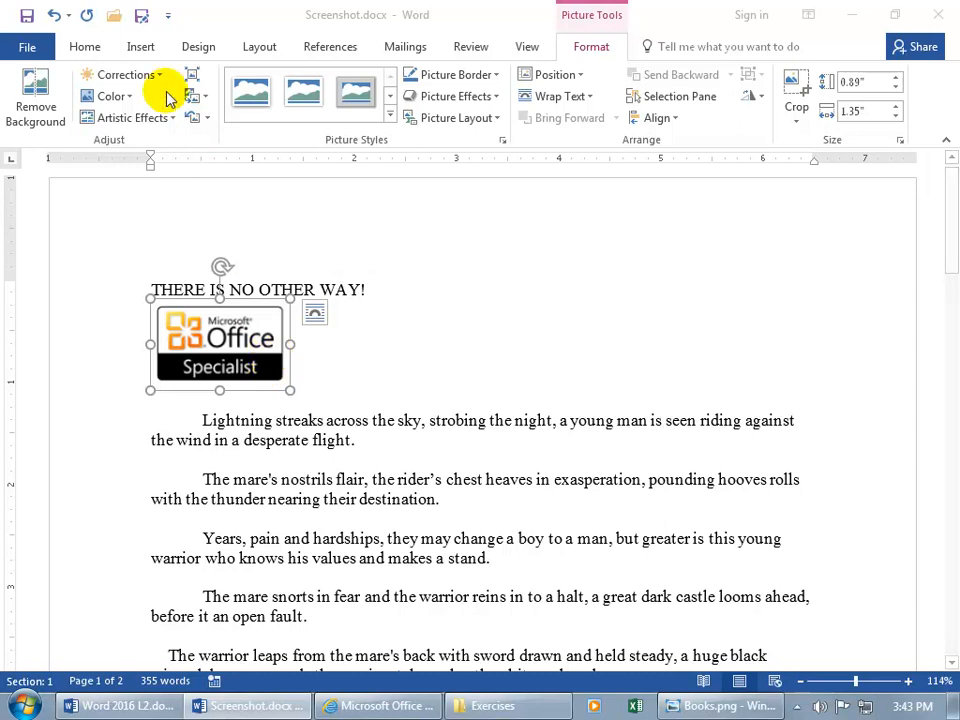
left_click(140, 46)
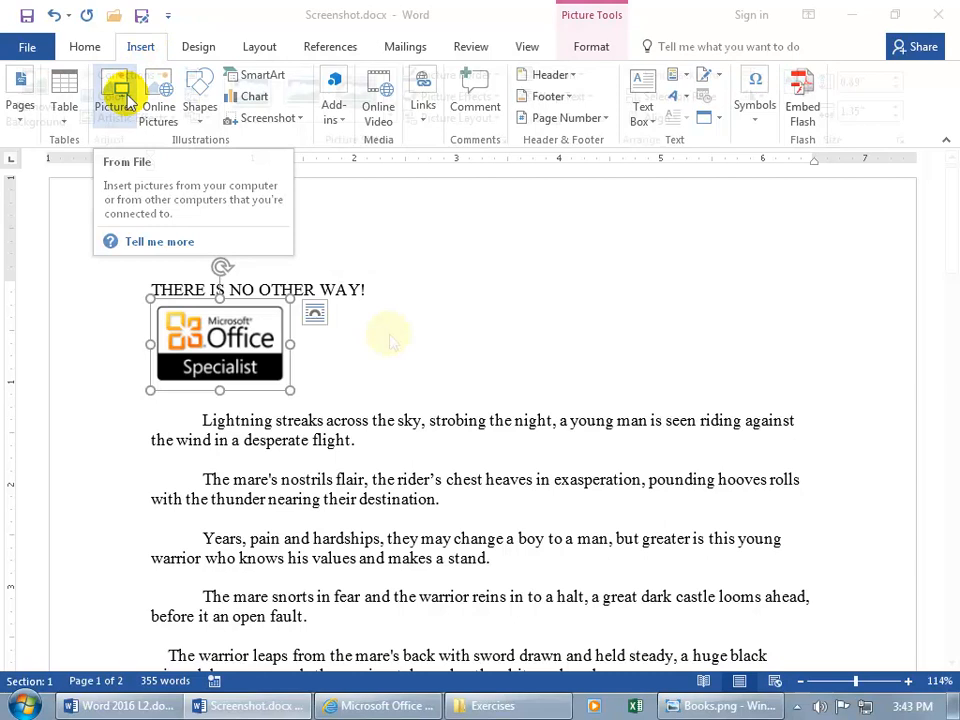
left_click(592, 46)
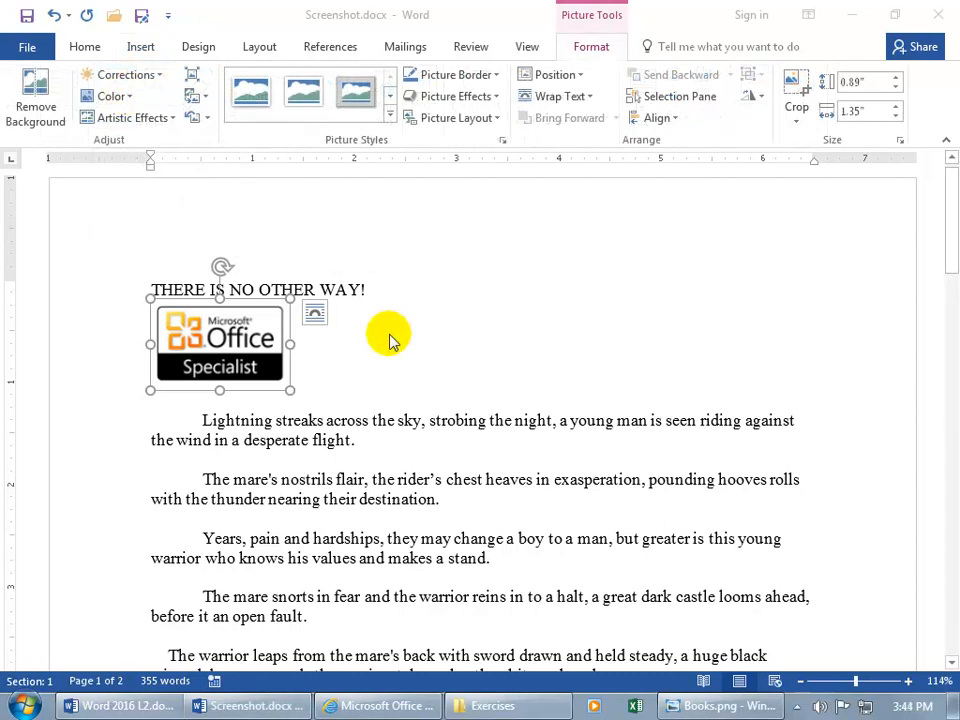